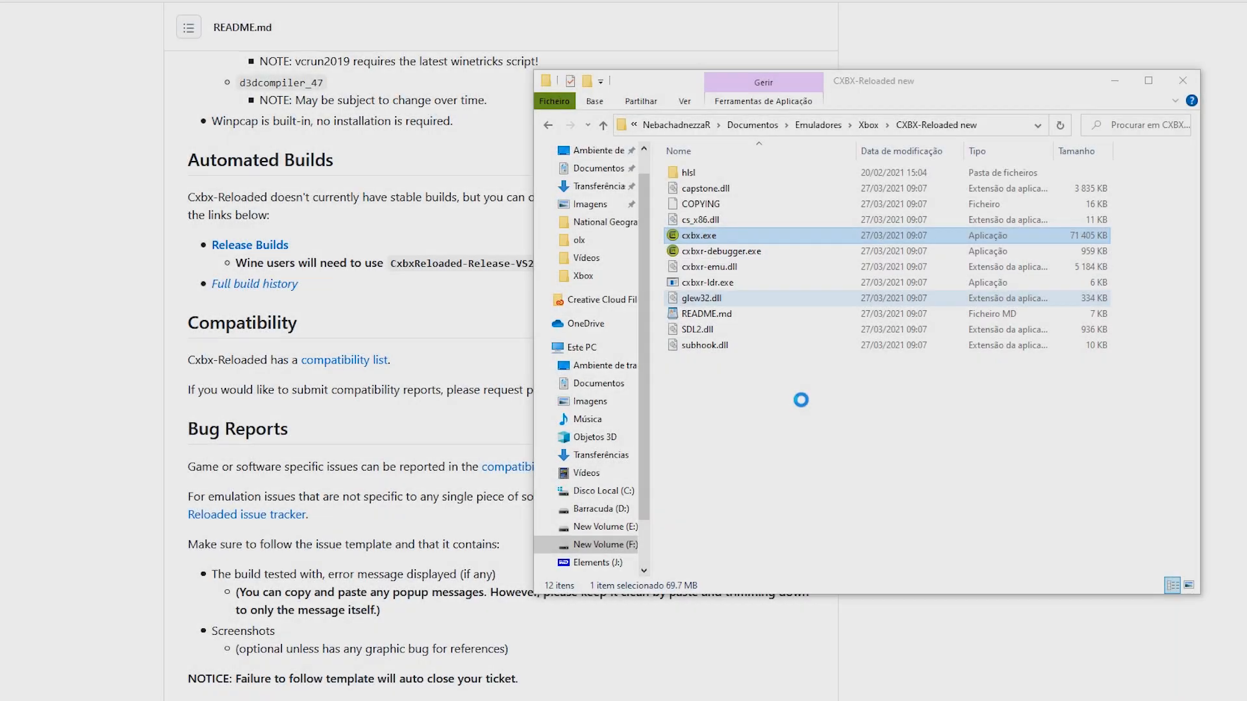
Launch cxbx.exe and bring up Settings > Config Input with Port 1 as MS Gamepad S
left_click(483, 163)
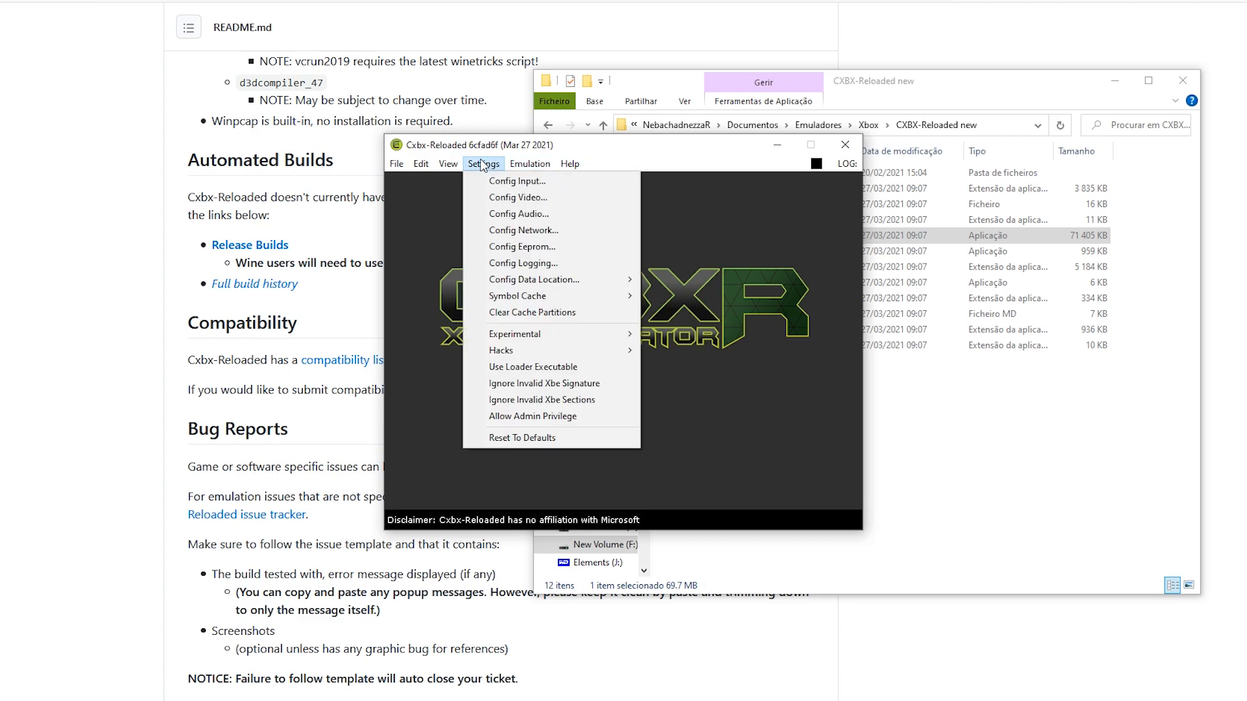
left_click(518, 181)
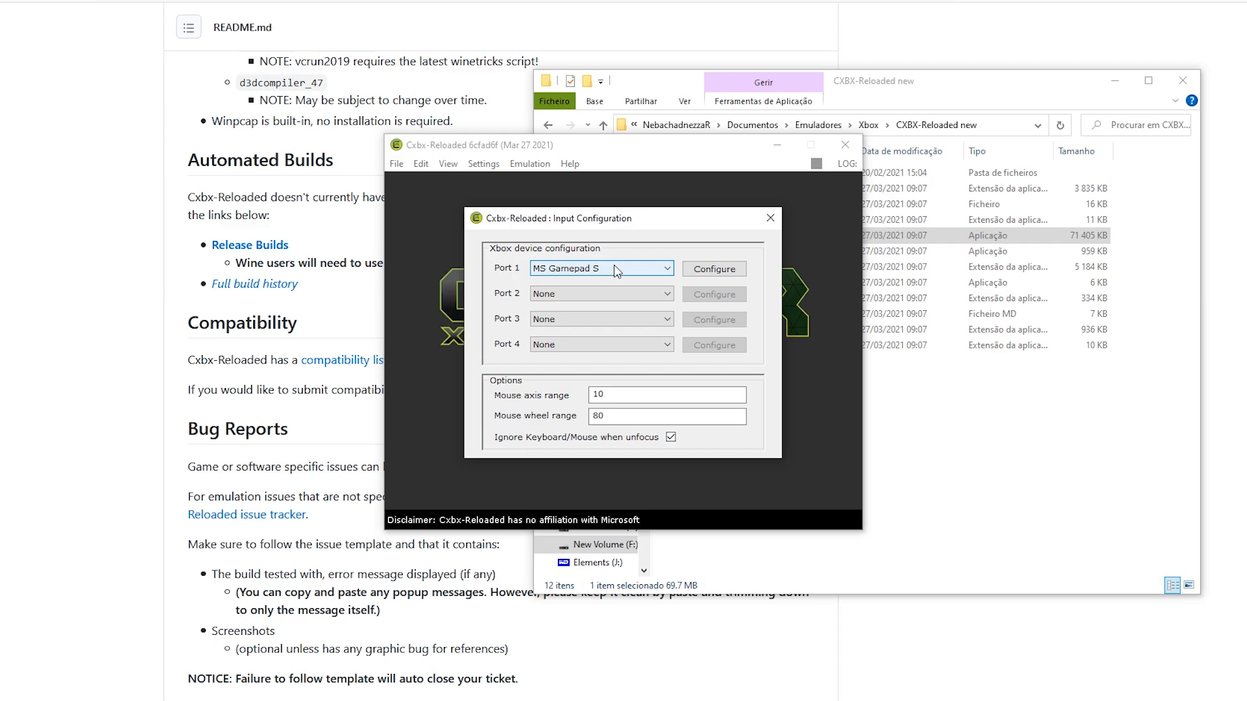
mouse_move(707, 275)
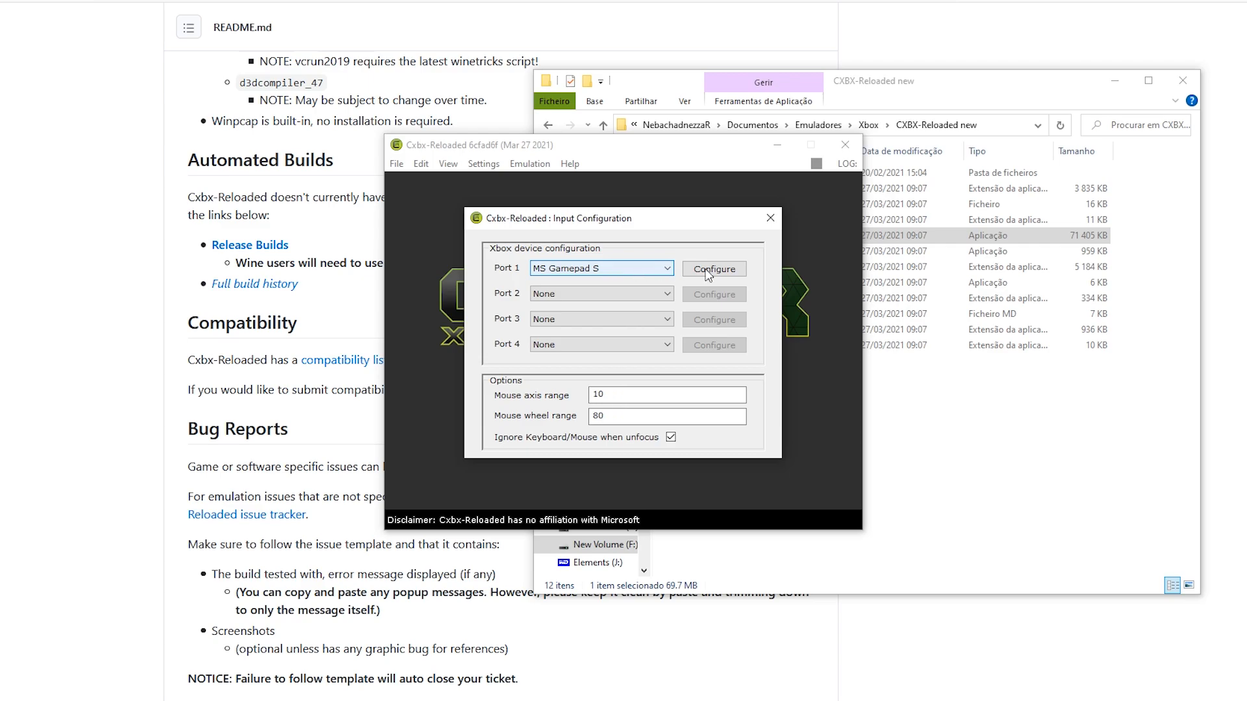
Configure Port 1 and choose DInput/0/KeyboardMouse as its input device
left_click(713, 268)
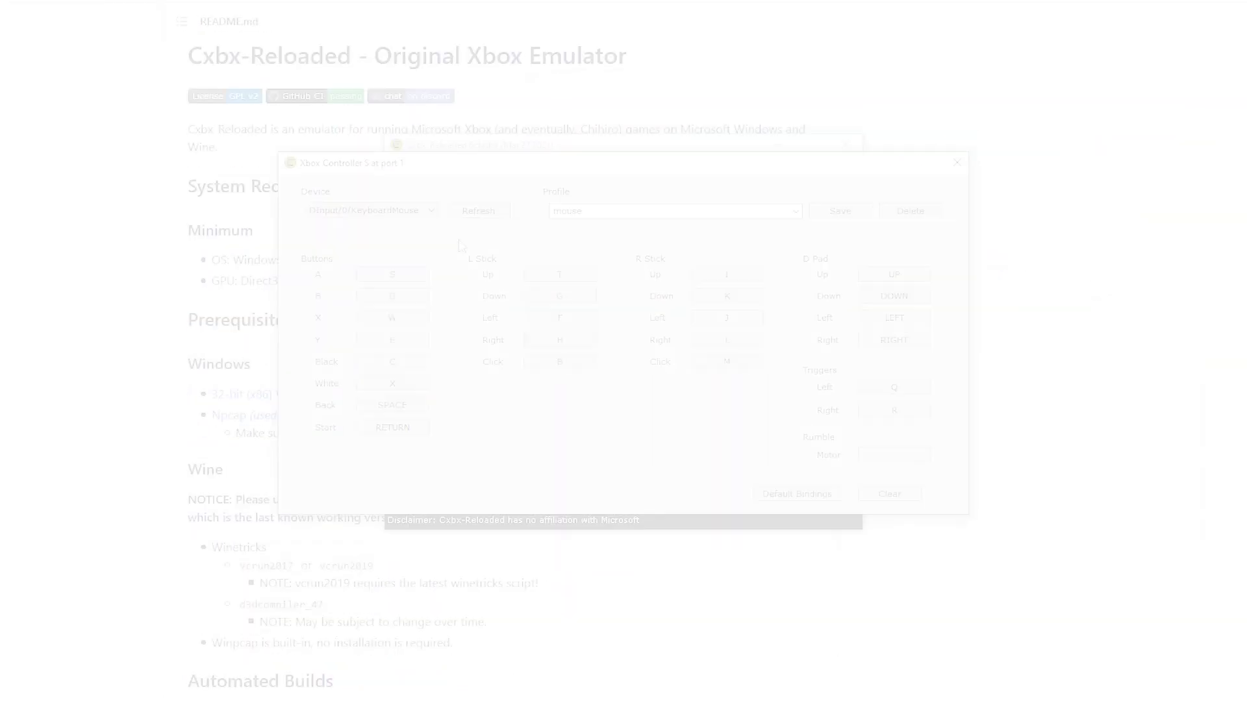
left_click(370, 210)
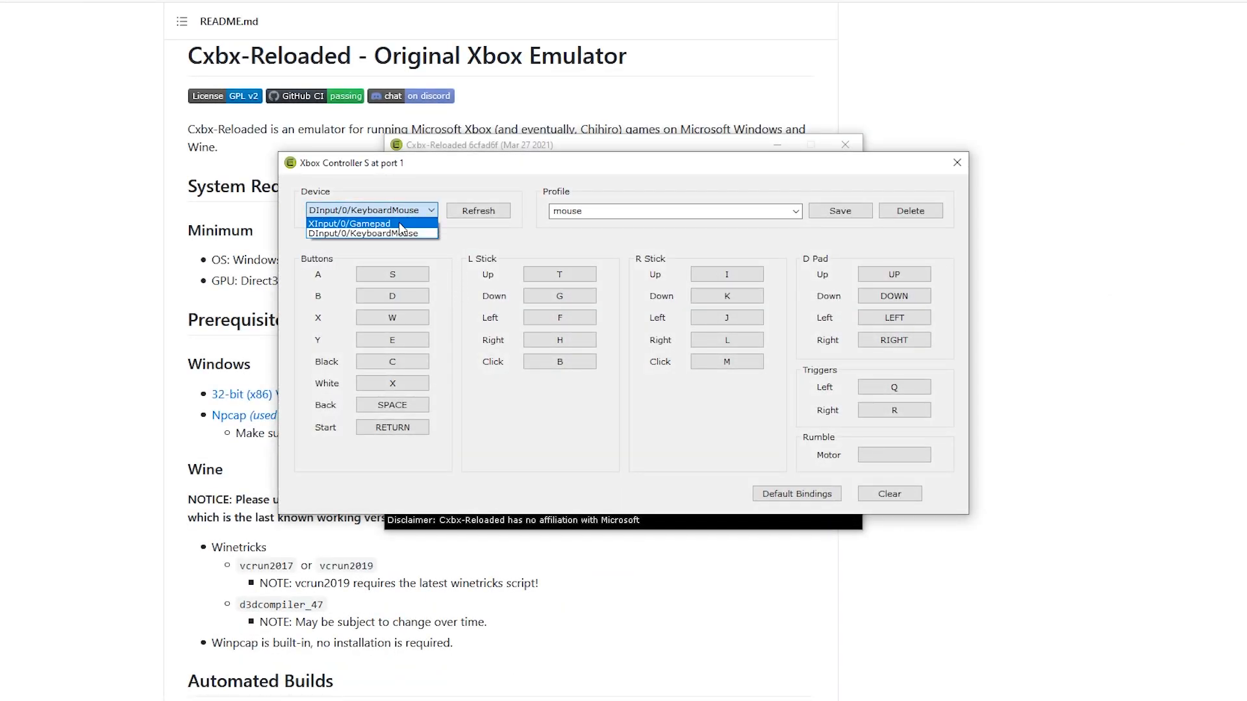
left_click(370, 222)
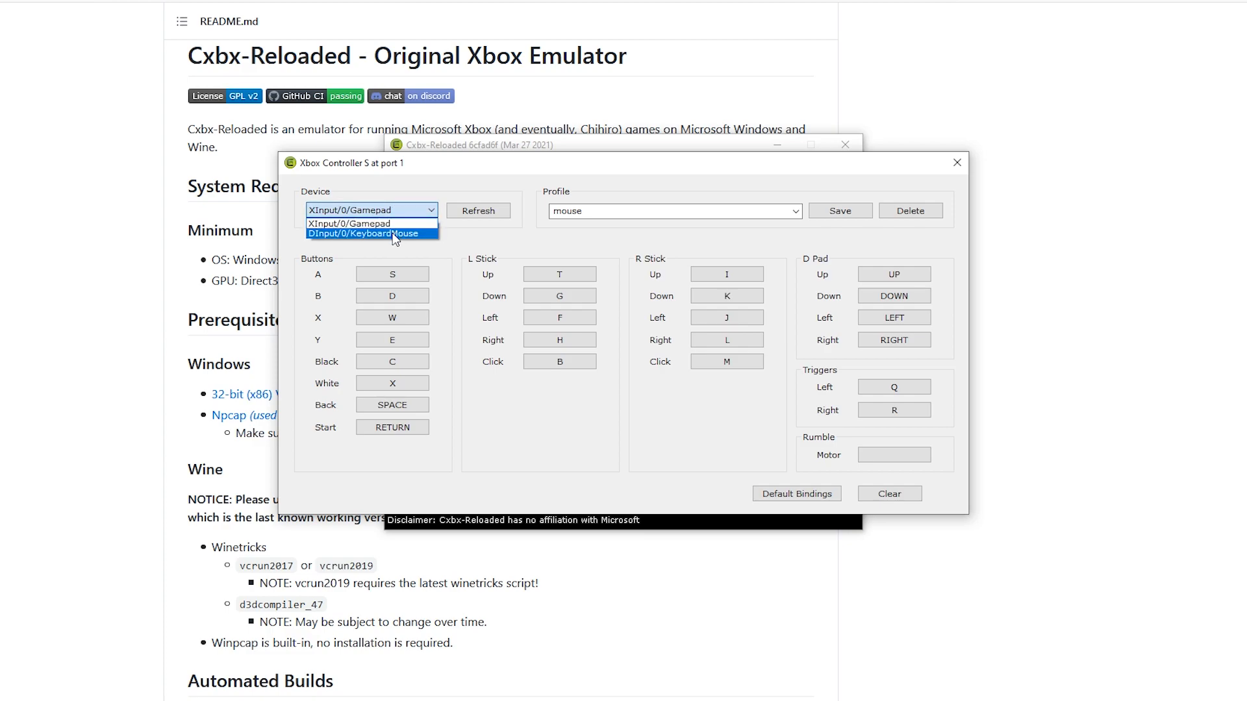
left_click(370, 233)
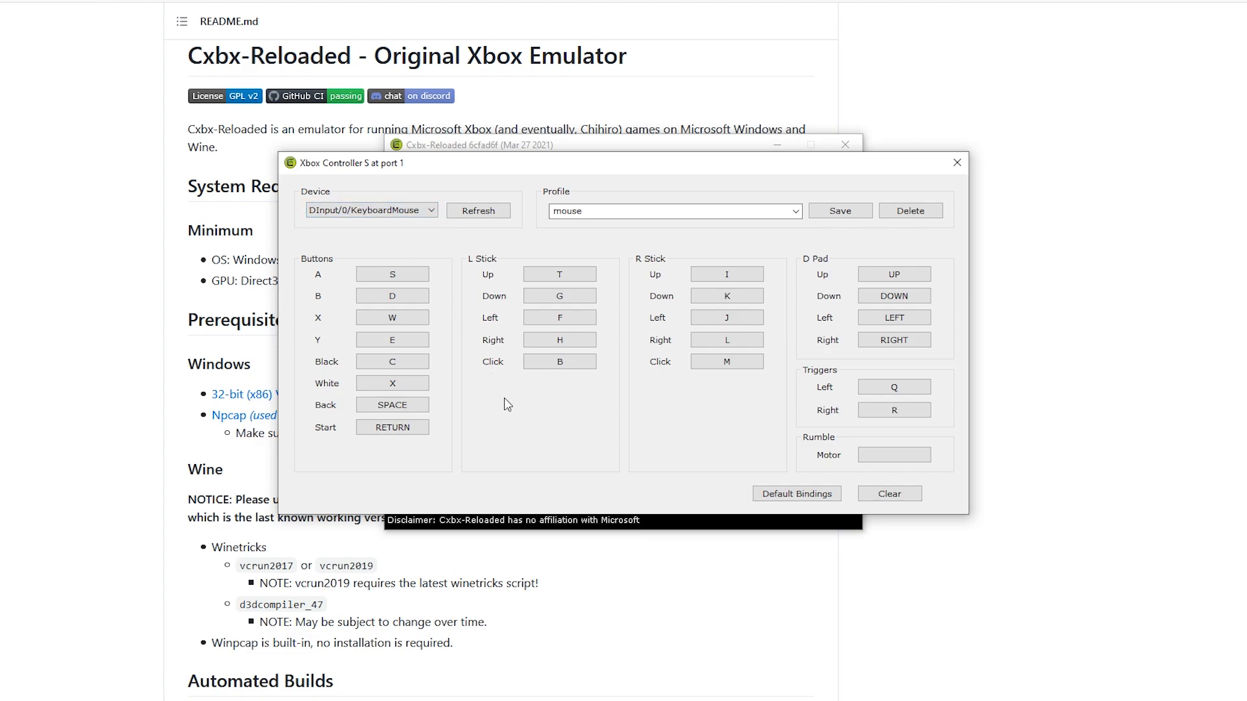
mouse_move(505, 395)
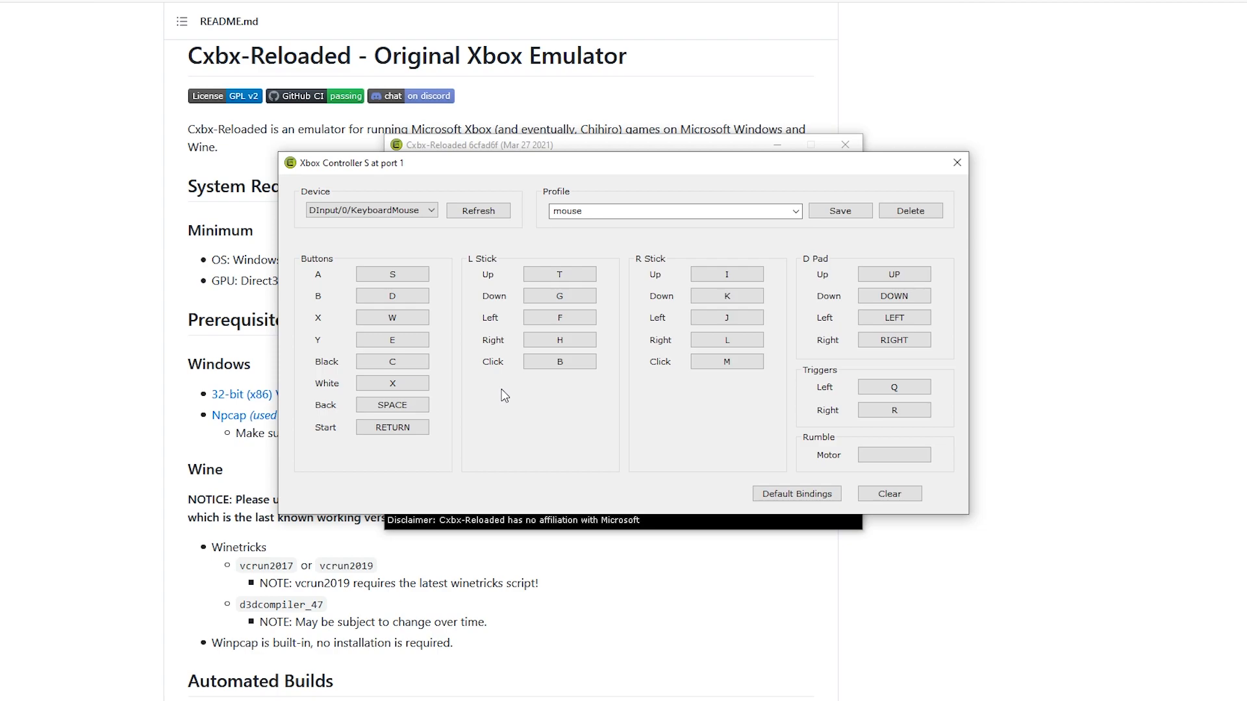
mouse_move(504, 401)
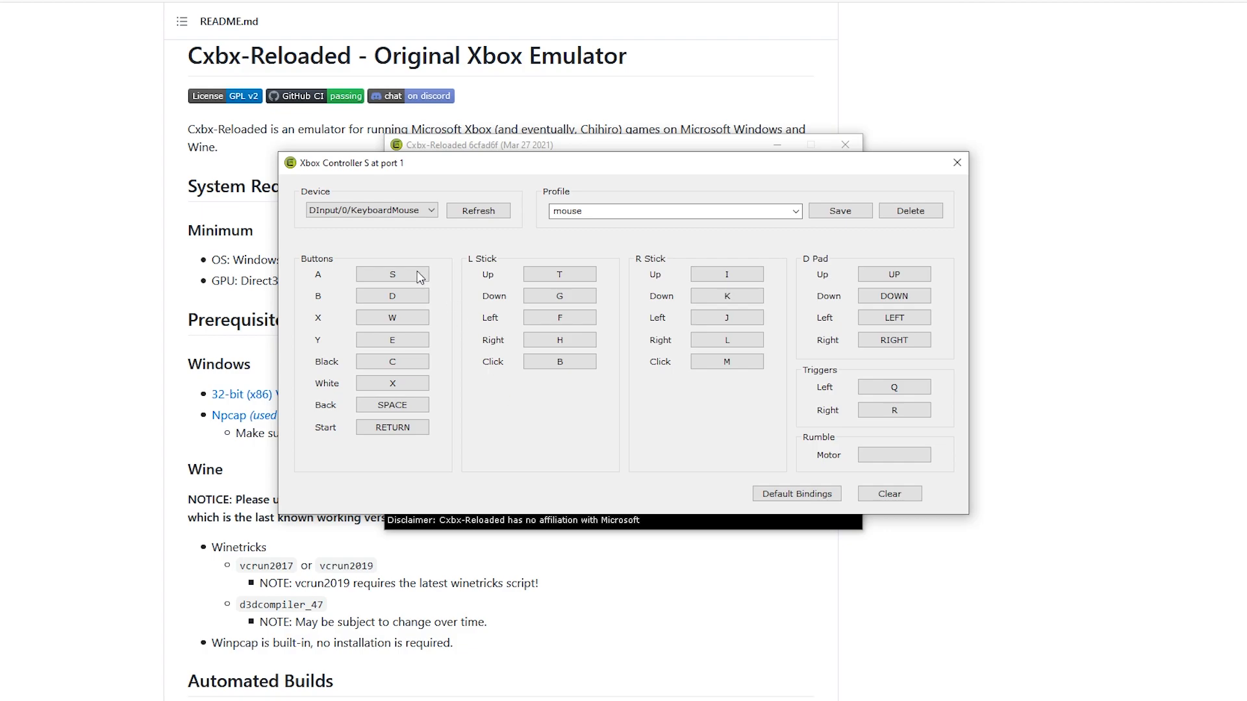
Bind button A to mouse Click 0 and button B to mouse Click 1
left_click(391, 274)
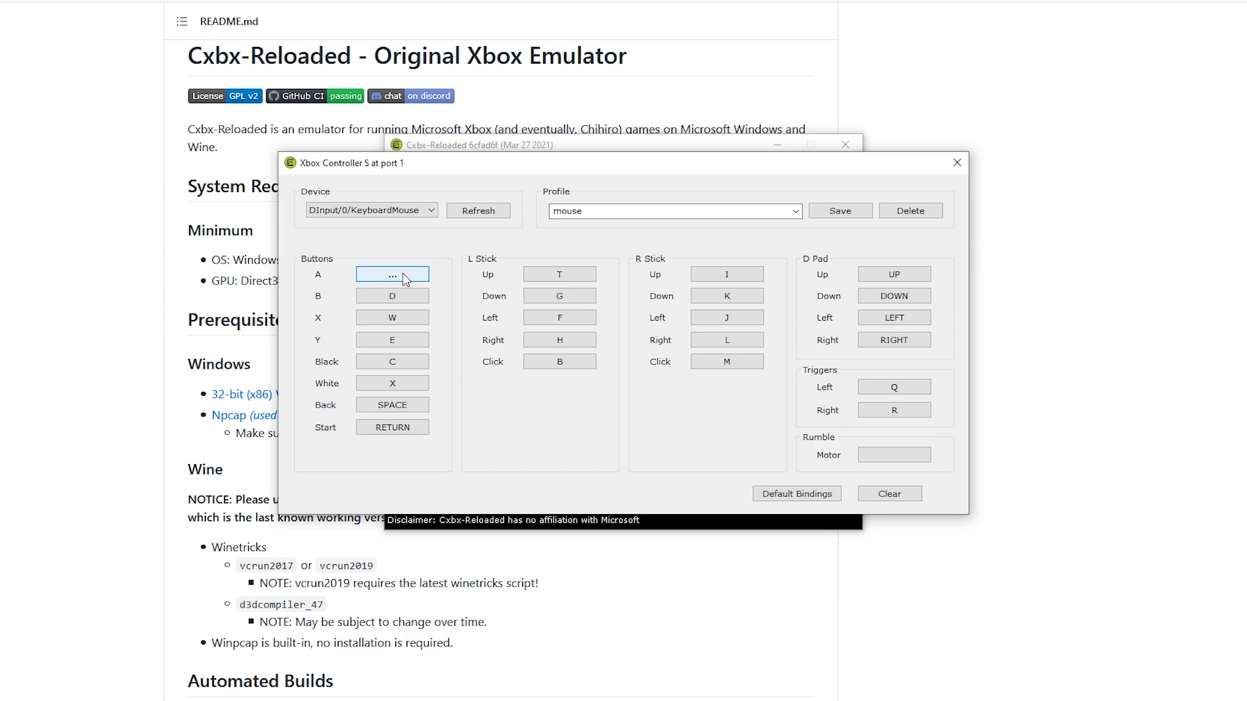
left_click(391, 274)
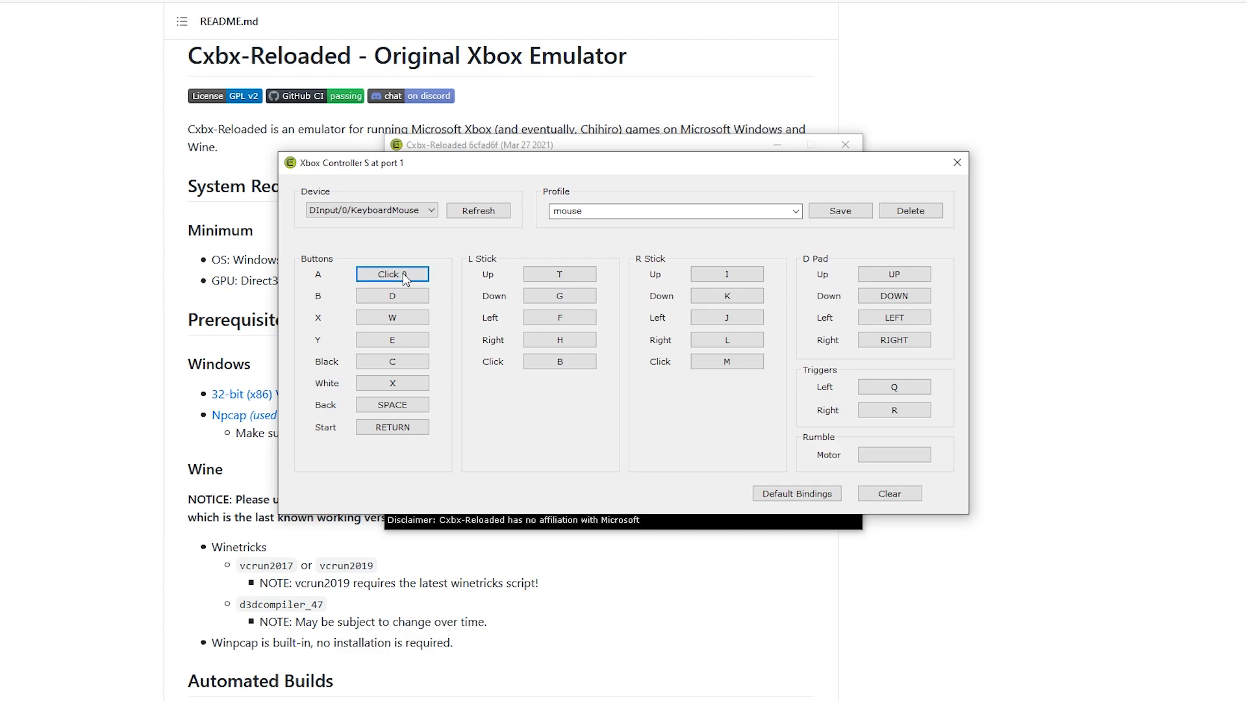
left_click(391, 296)
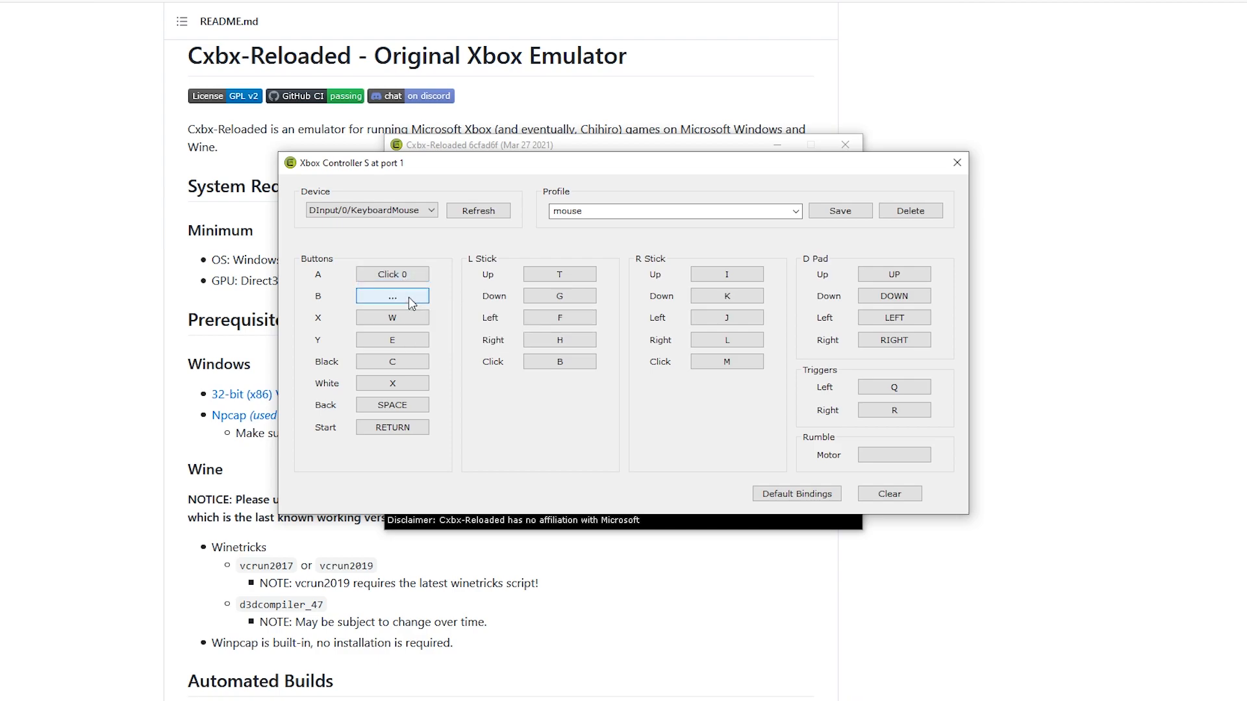
left_click(391, 296)
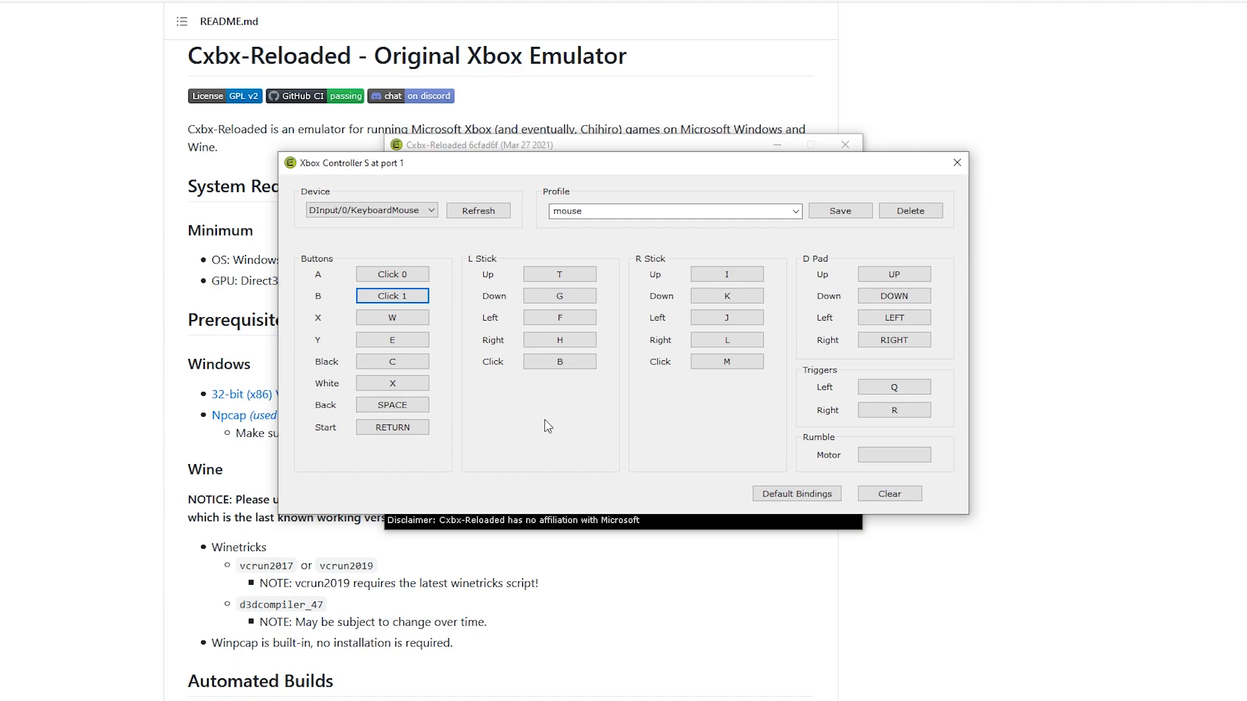
mouse_move(609, 279)
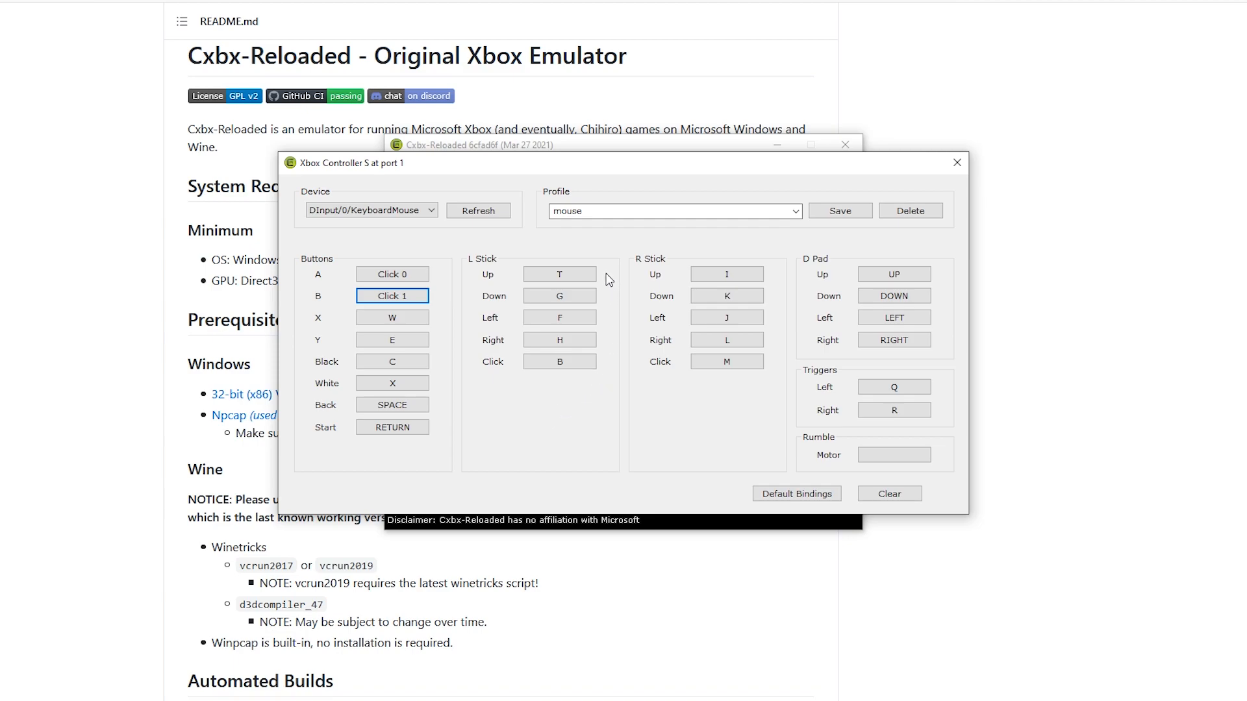
mouse_move(517, 315)
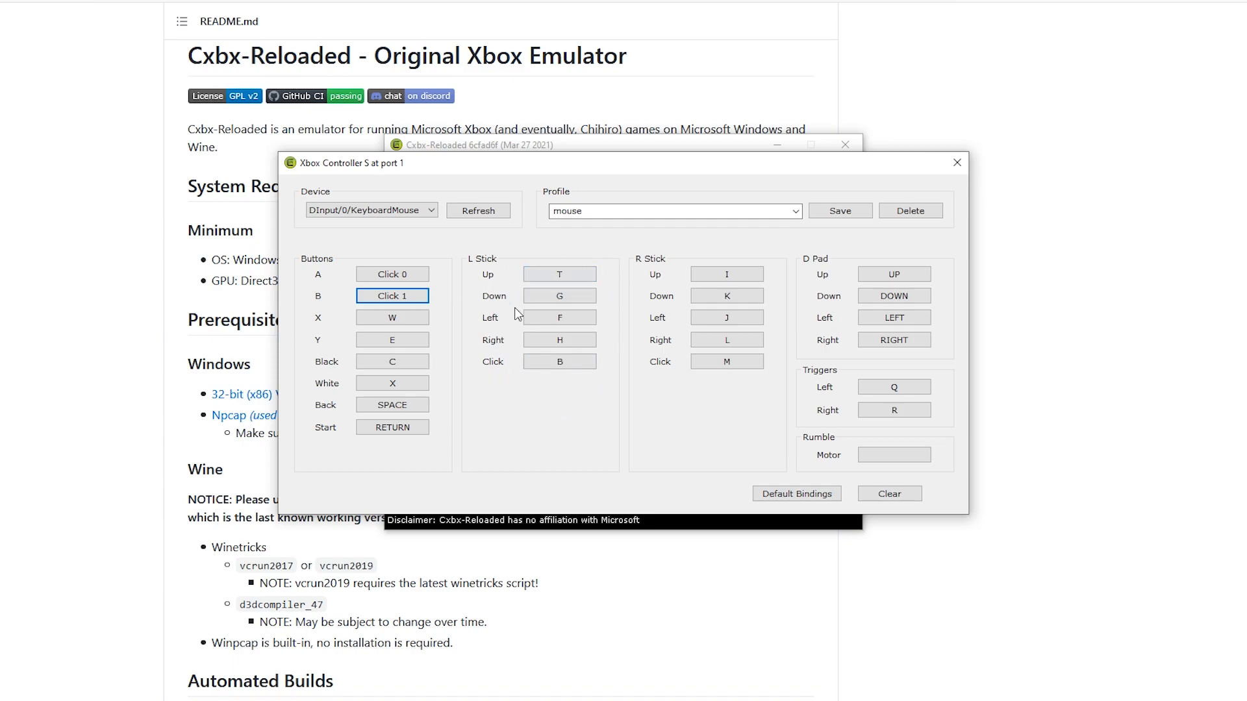
mouse_move(559, 274)
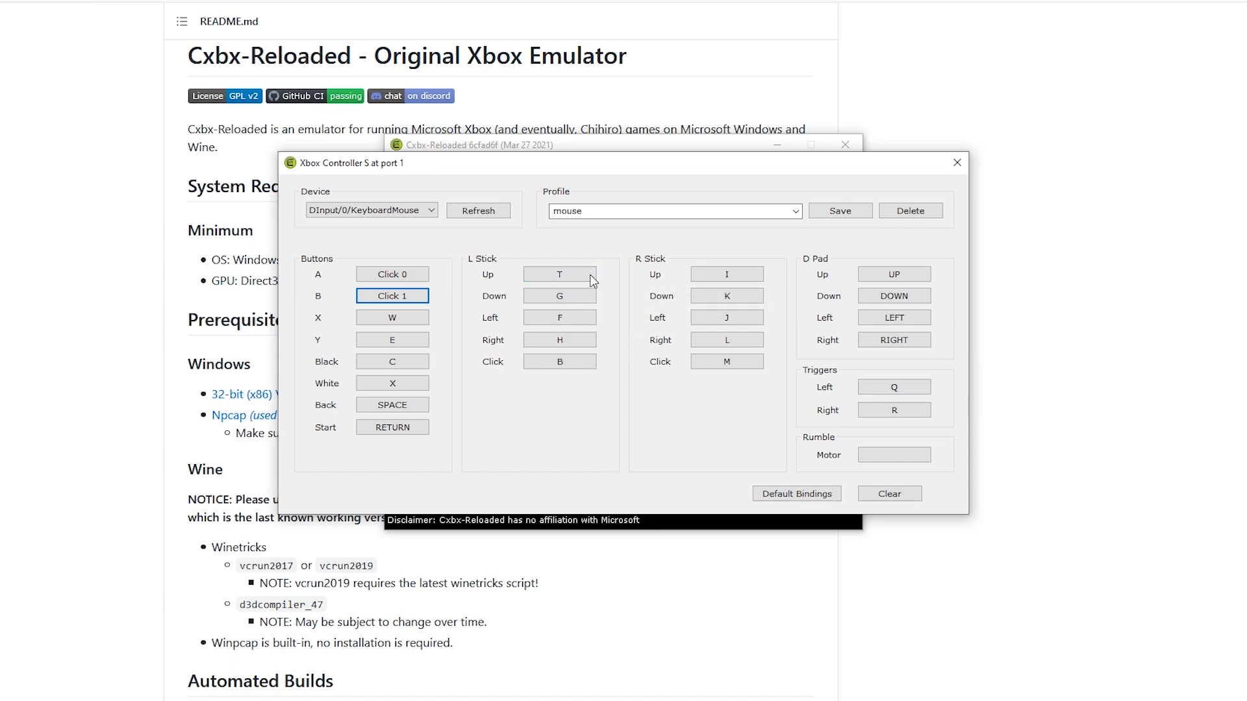
mouse_move(559, 274)
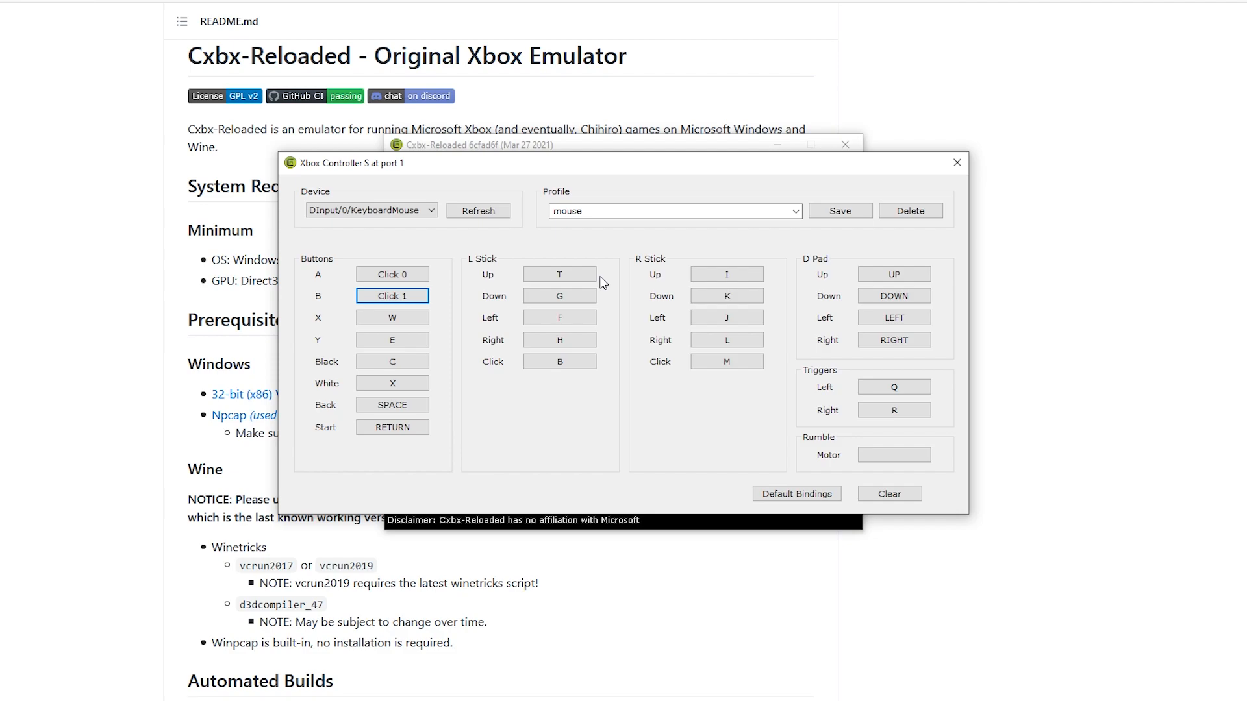
Bind L Stick Up to Axis Y-, Left to Axis X- and Right to Axis X+ by moving the mouse
left_click(558, 274)
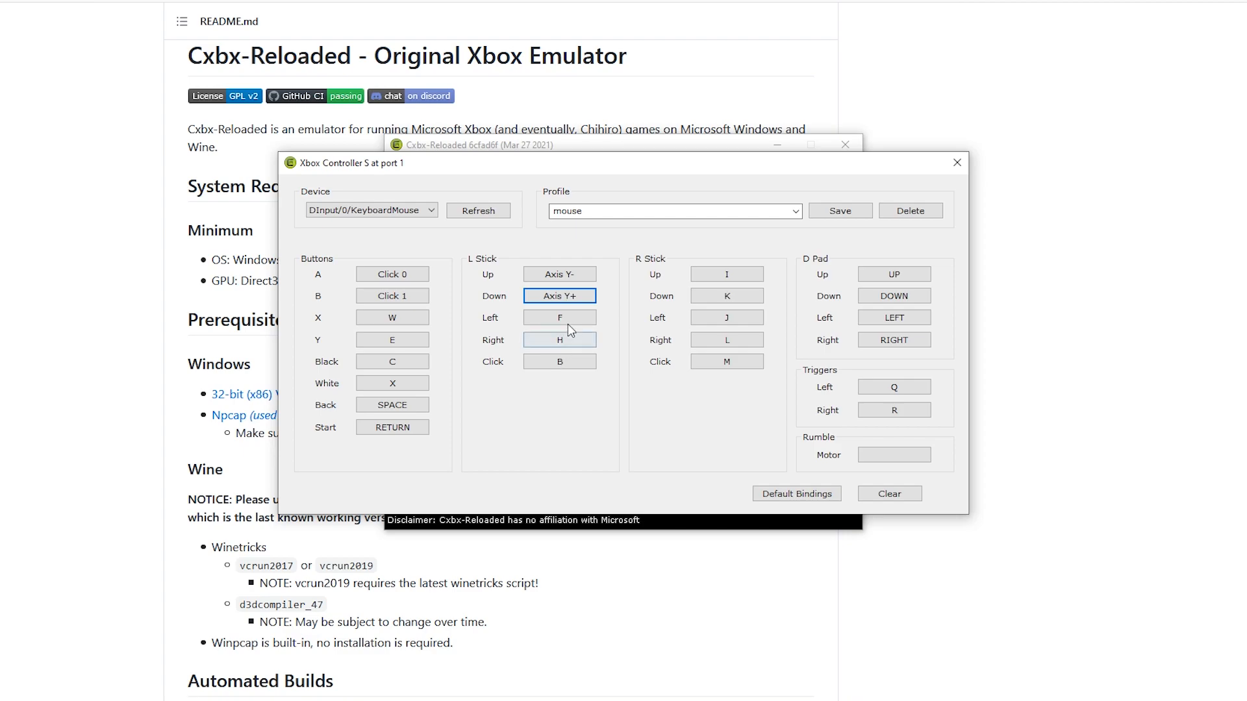
left_click(559, 317)
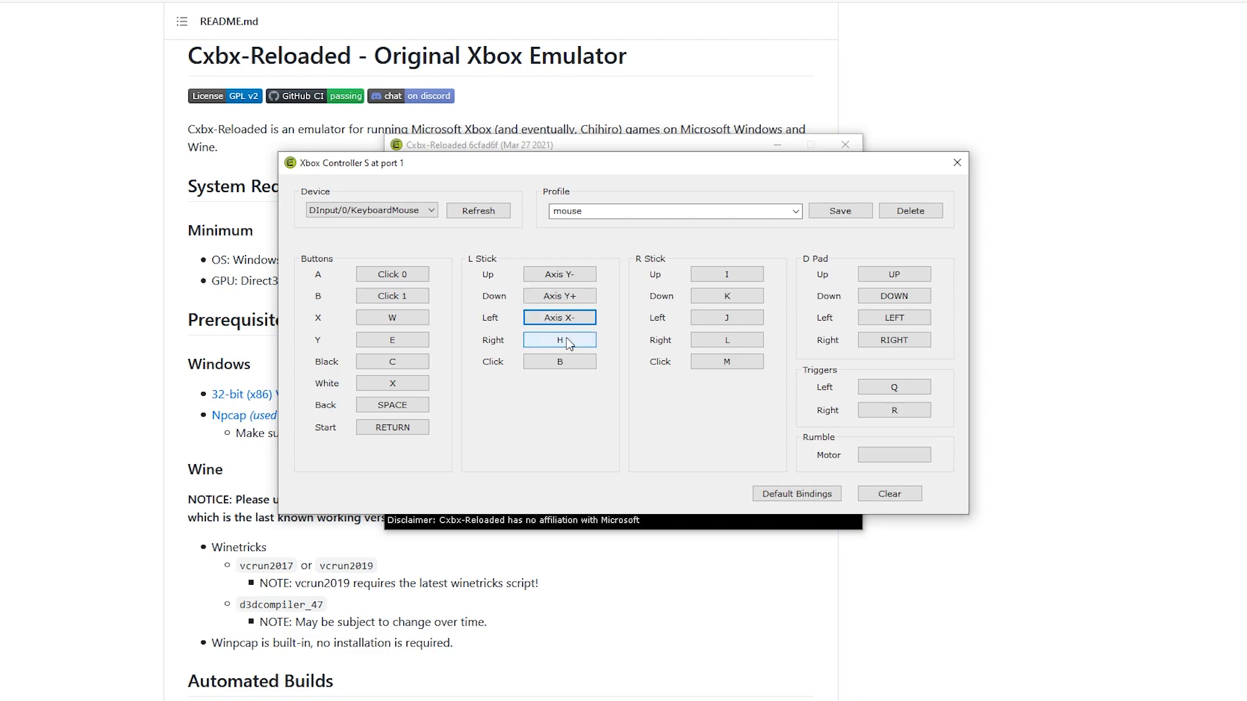
left_click(559, 339)
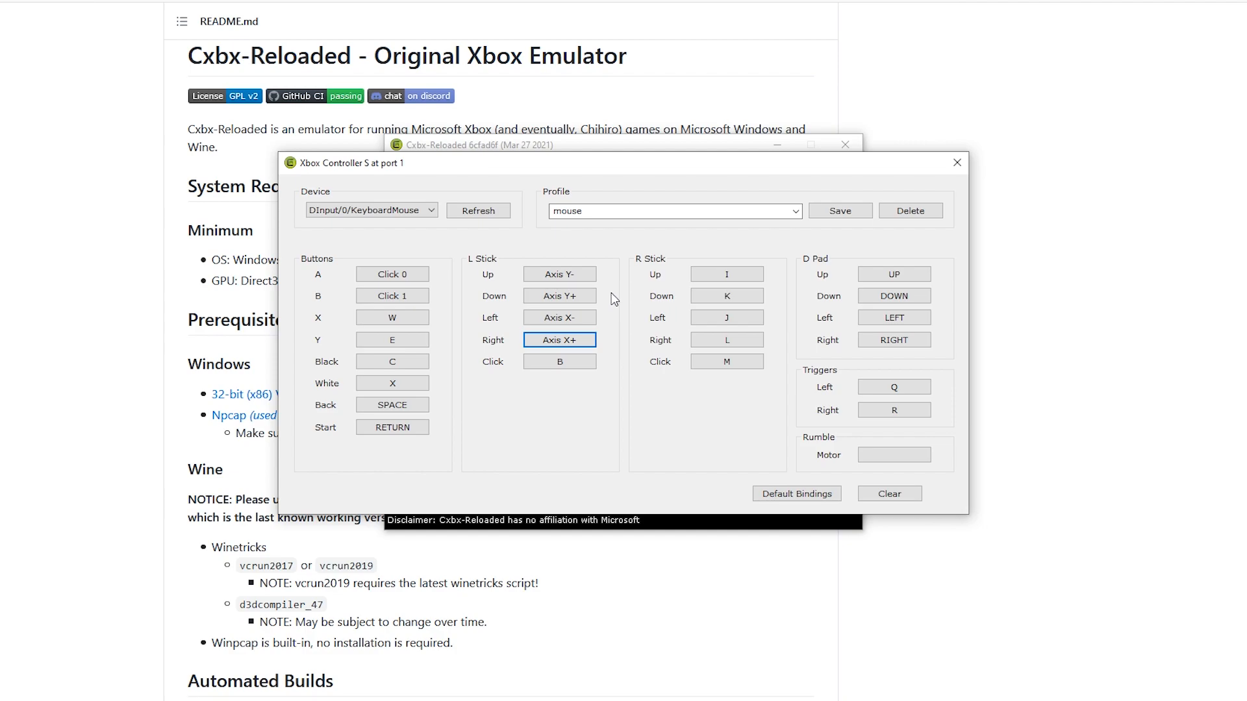
mouse_move(606, 283)
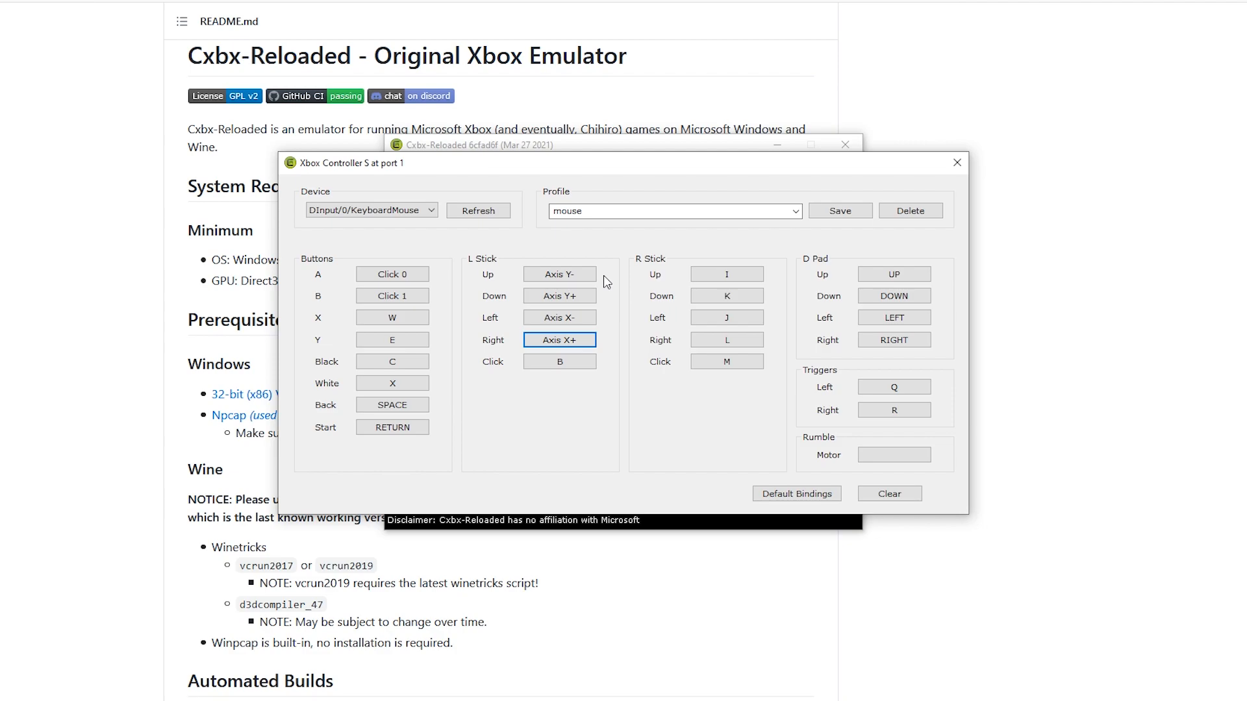
Shift-toggle the L Stick bindings to Cursor Y+/Y-/X-/X+ and save the mouse profile
key("shift")
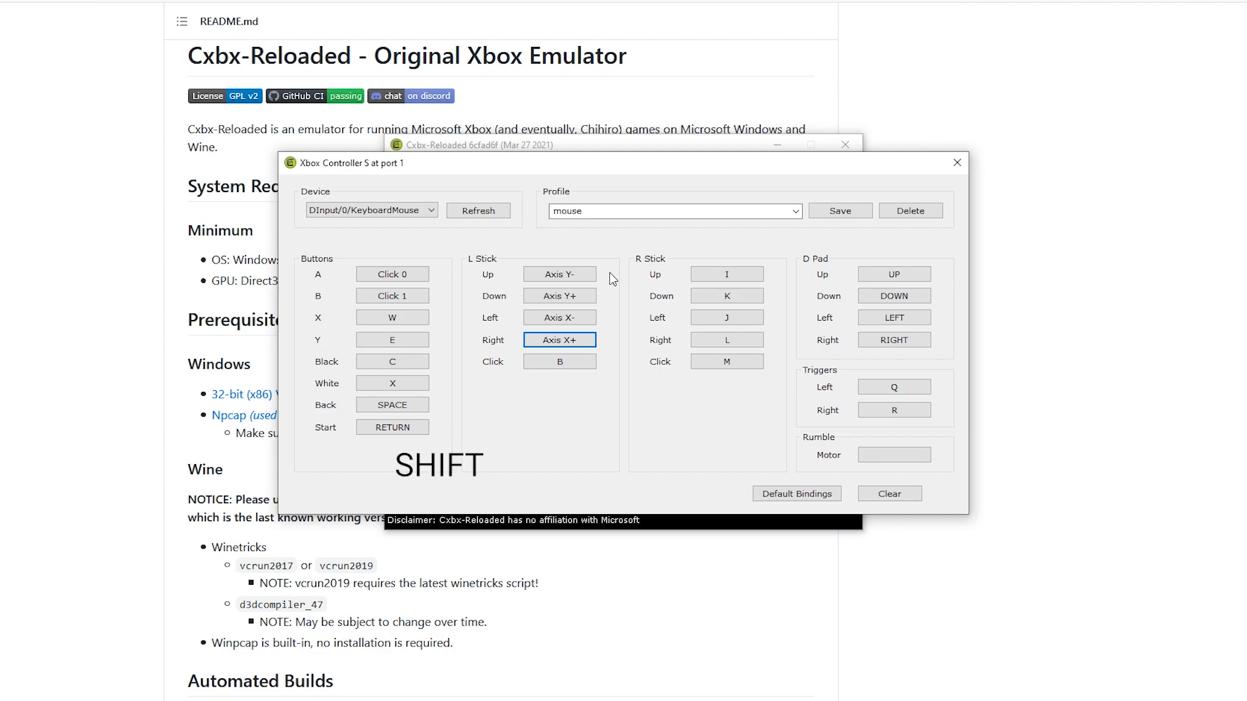
mouse_move(559, 274)
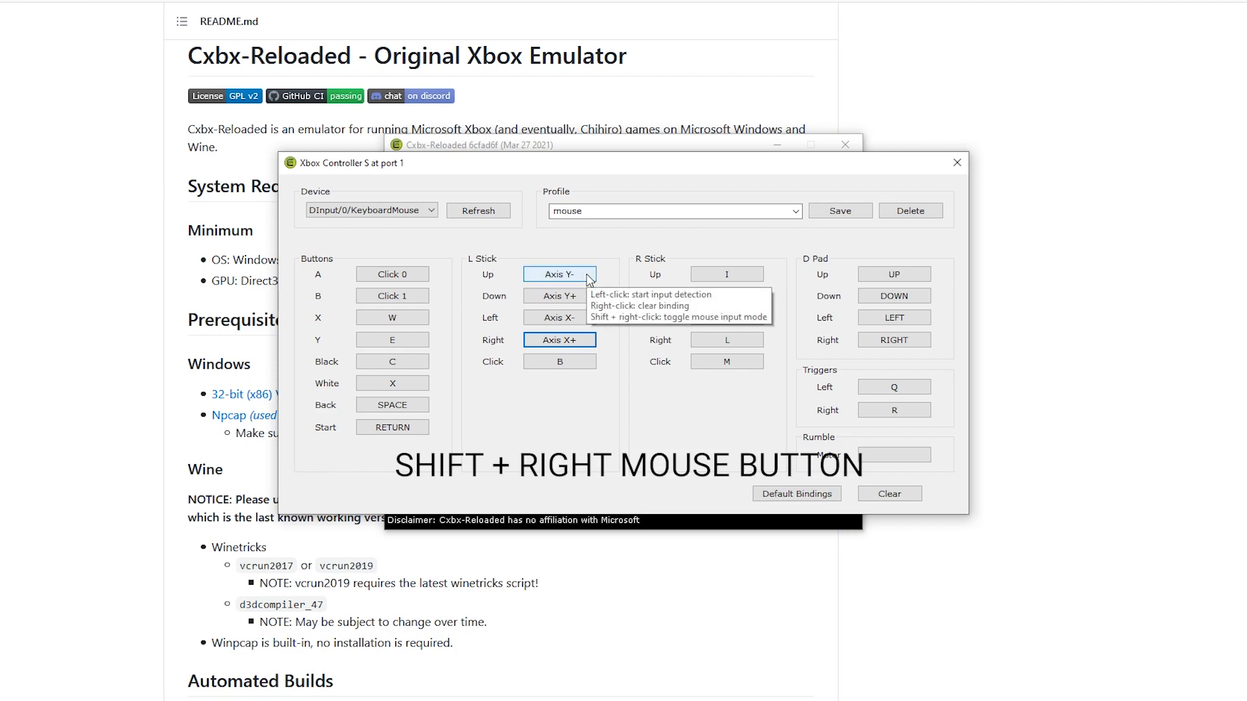
right_click(559, 273)
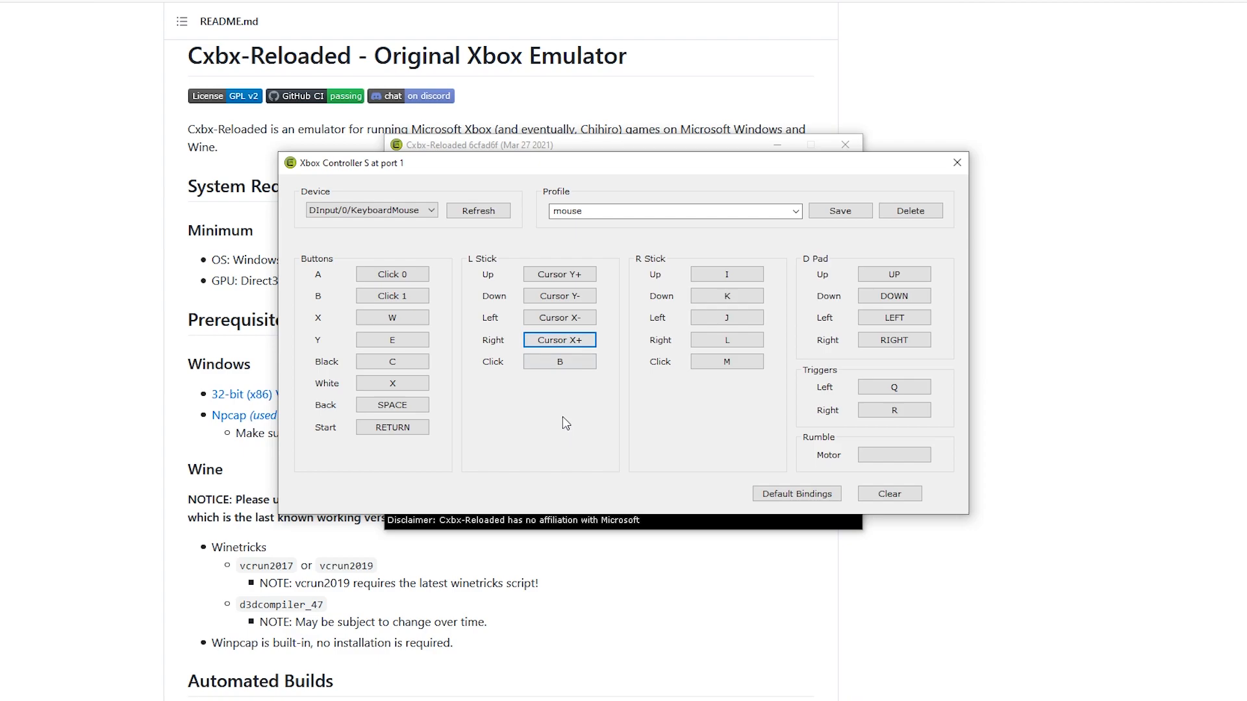
mouse_move(984, 215)
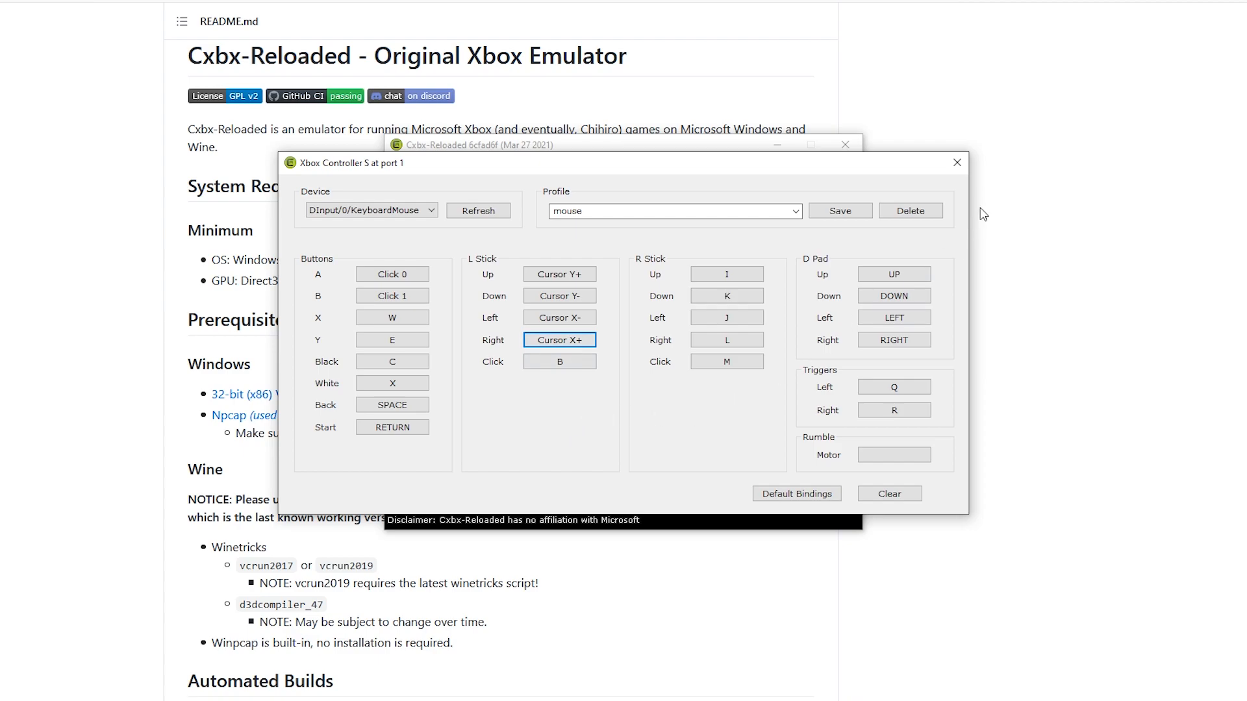
left_click(839, 211)
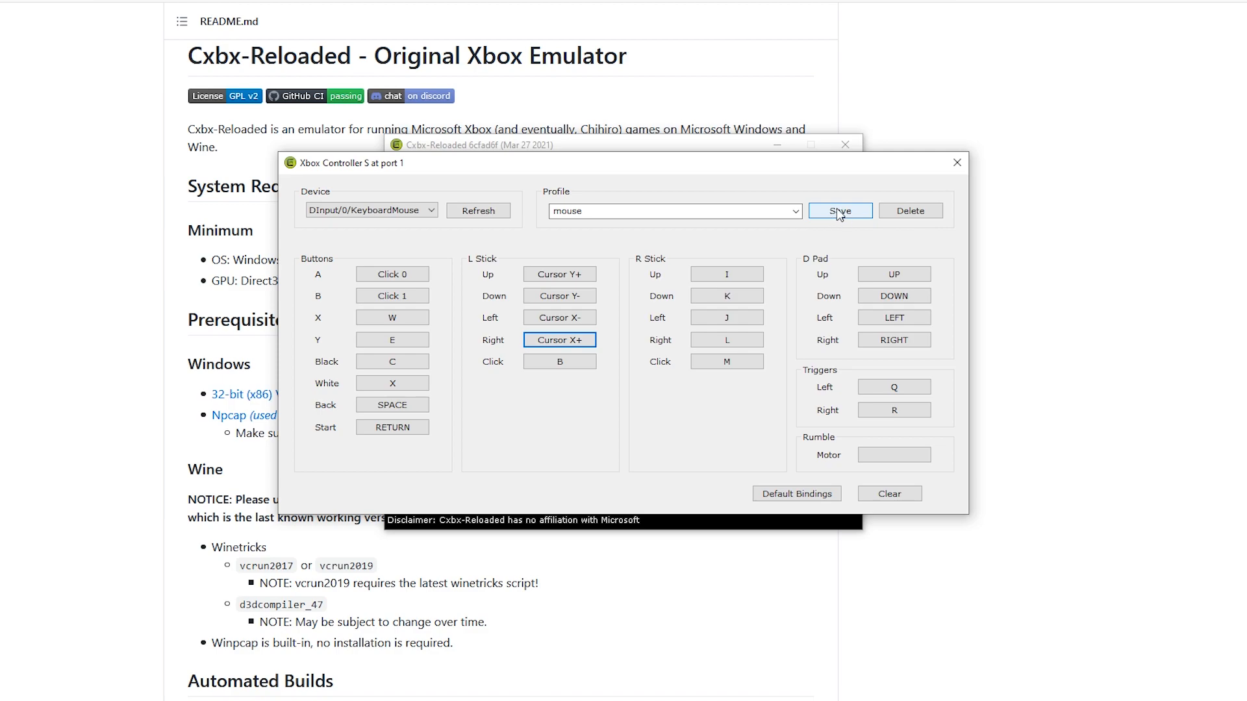
mouse_move(844, 219)
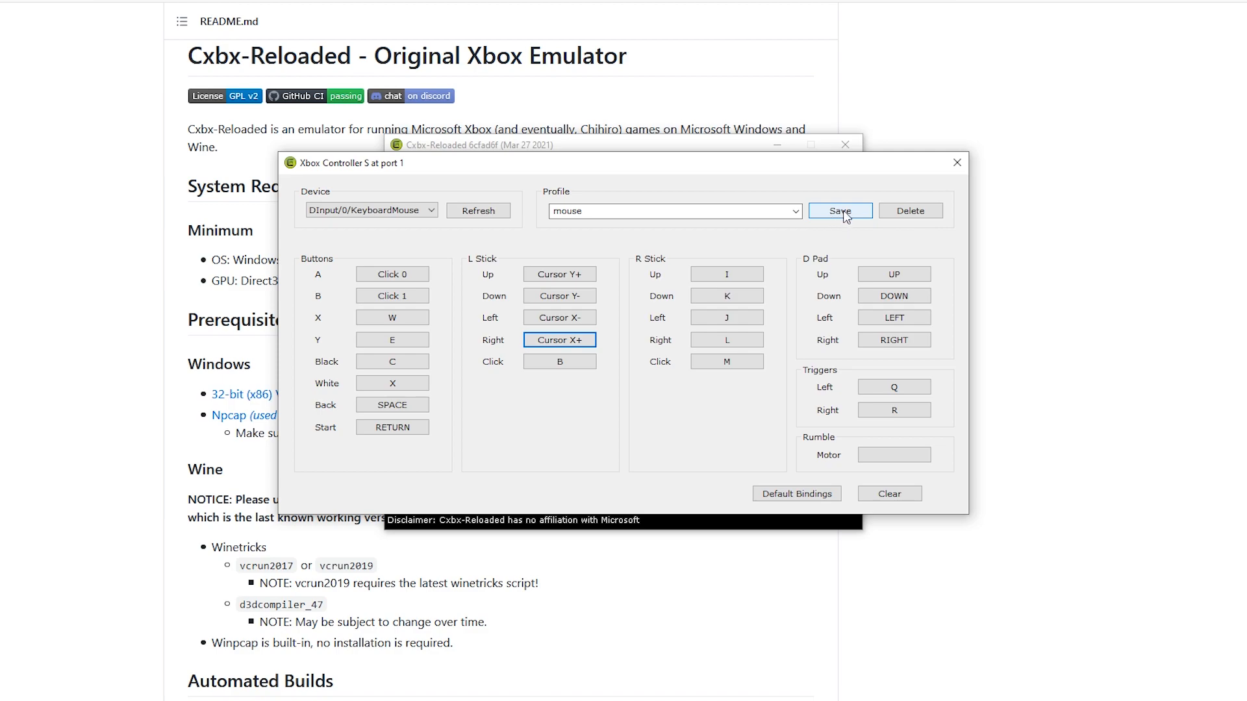